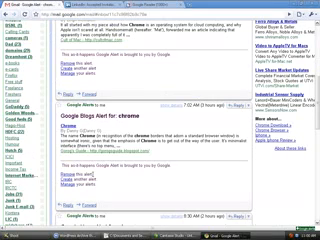
pyautogui.scroll(-3)
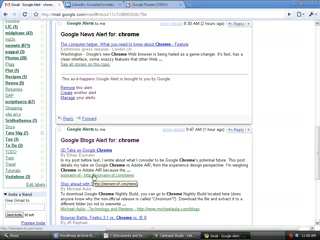